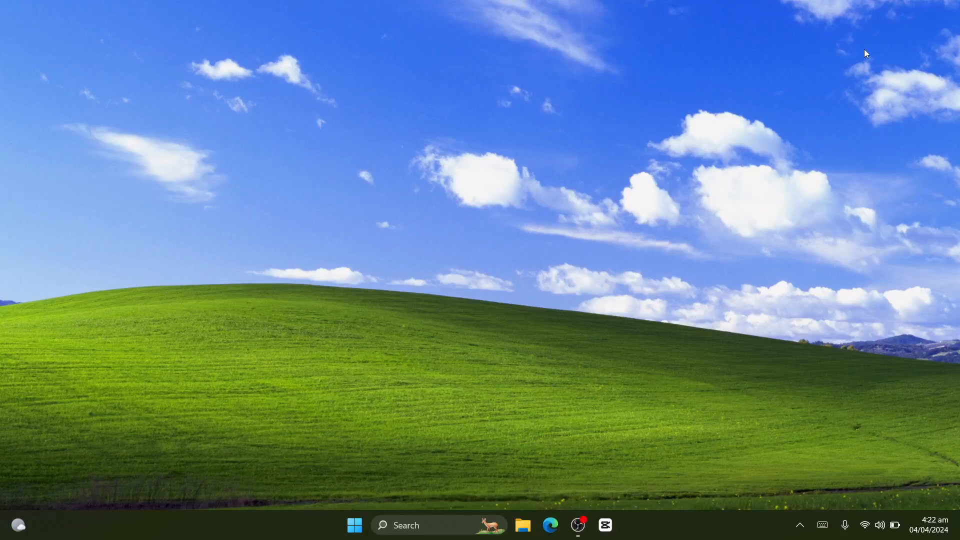
mouse_move(602, 222)
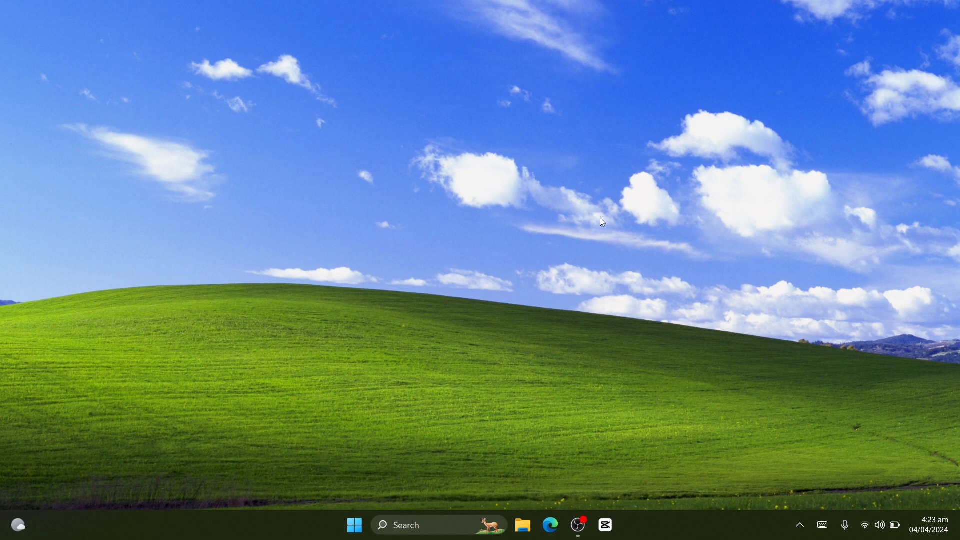
mouse_move(501, 316)
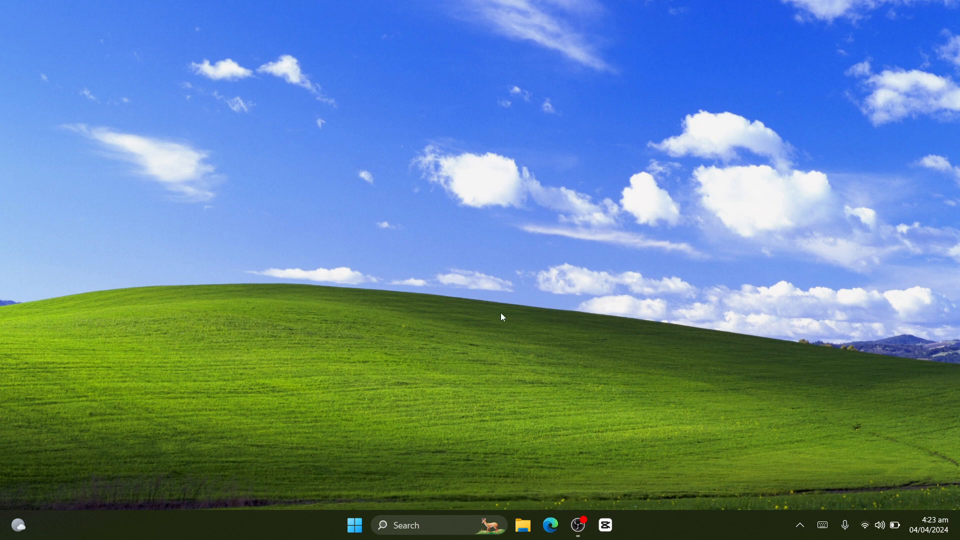
mouse_move(503, 287)
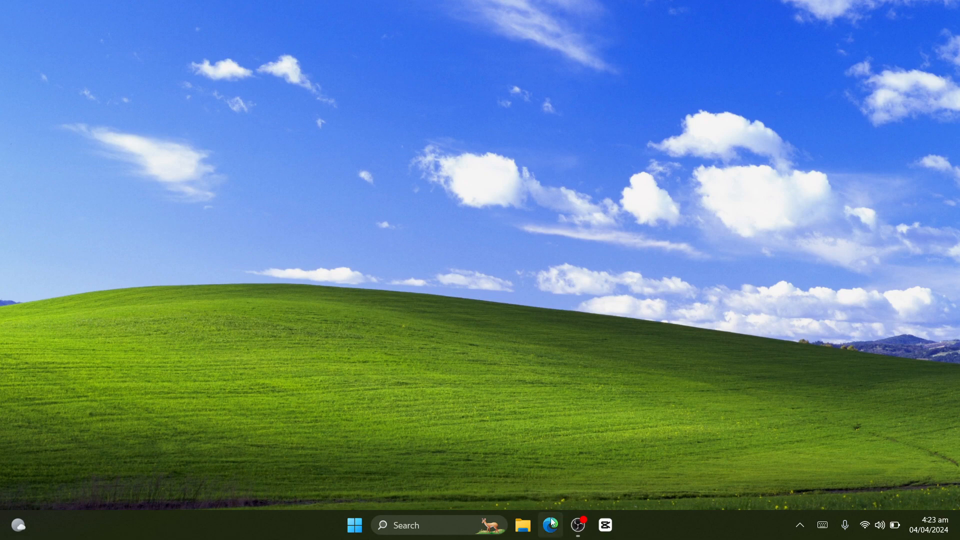
Launch Microsoft Edge and load google.com.
click(550, 525)
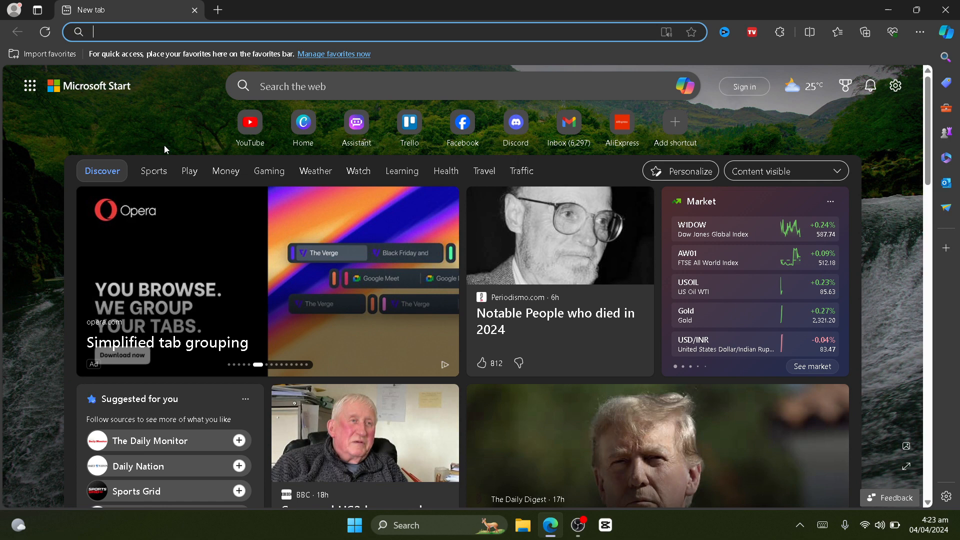
text(google.com)
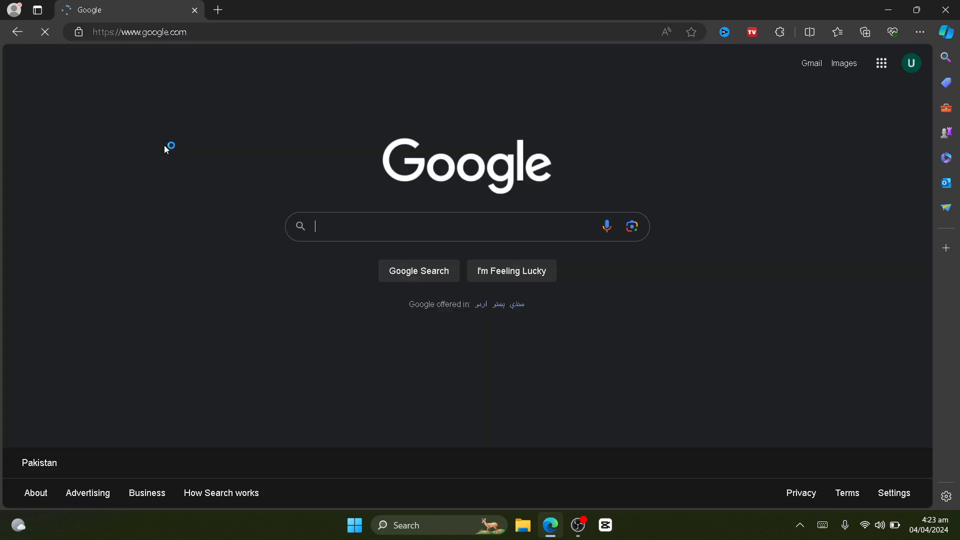
Search Google for 'paxful' via the suggestion, then start typing 'raise'.
text(paxfu)
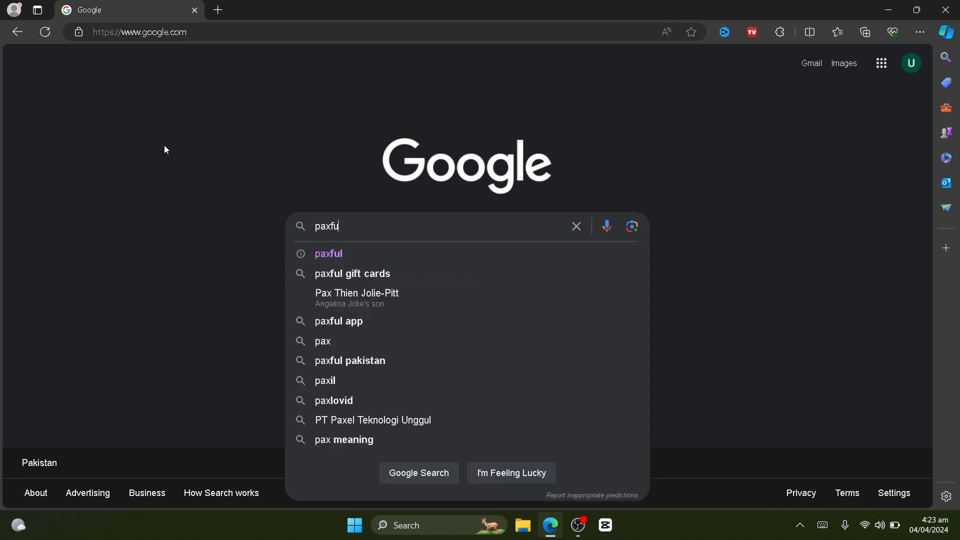
click(328, 253)
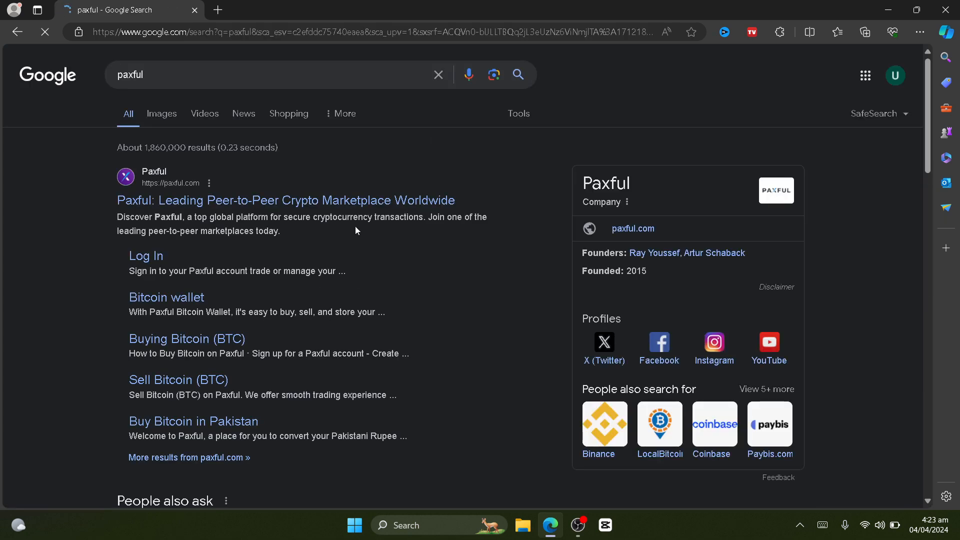
mouse_move(392, 208)
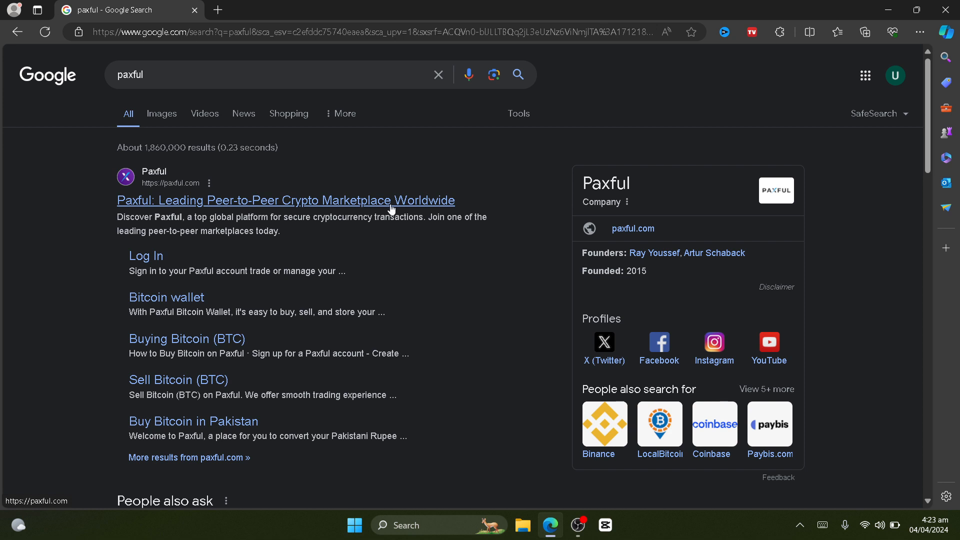
mouse_move(204, 85)
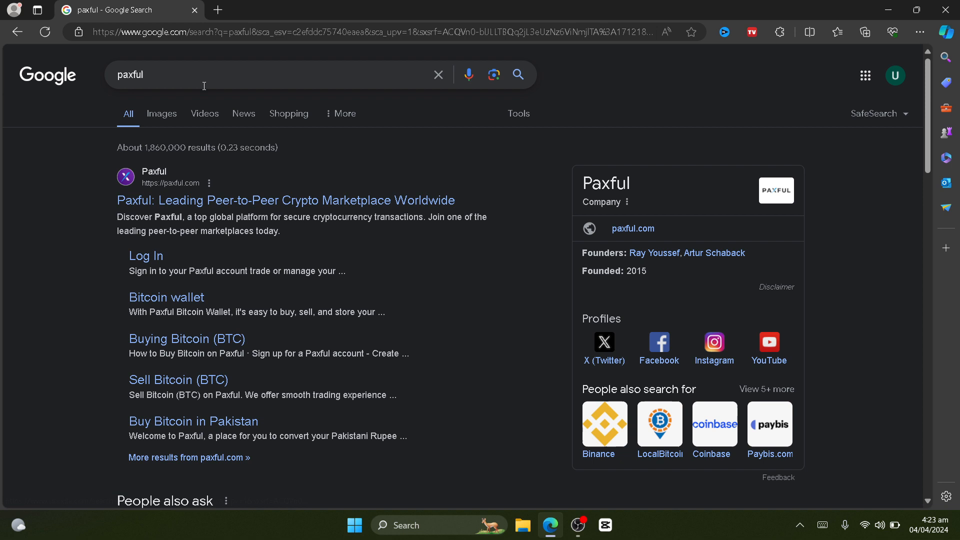
text(raise)
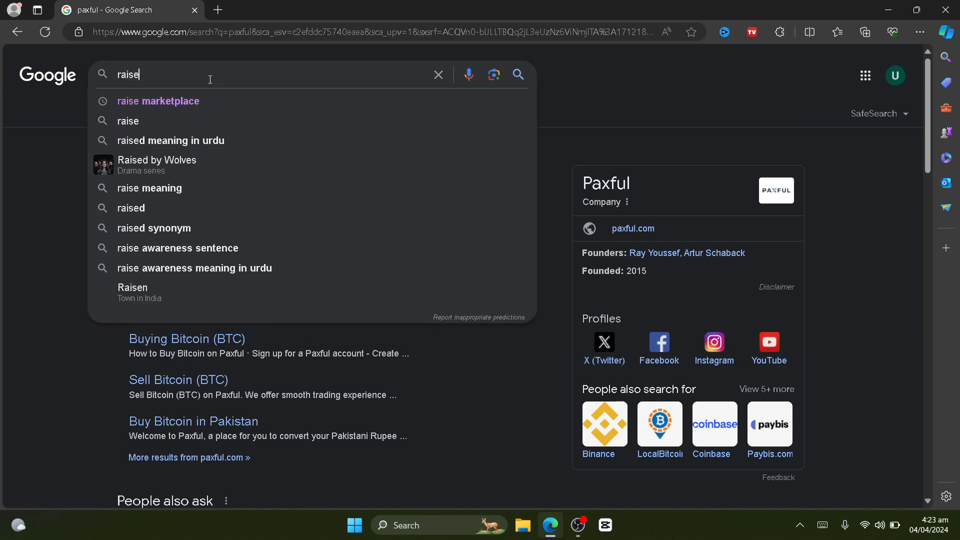
Pick the 'raise marketplace' suggestion to load Raise.com results.
click(158, 101)
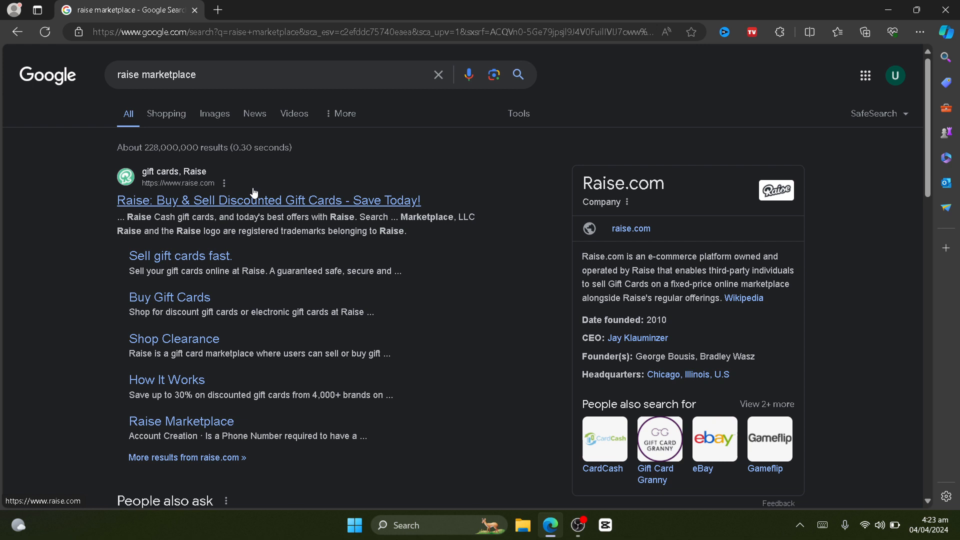
mouse_move(714, 58)
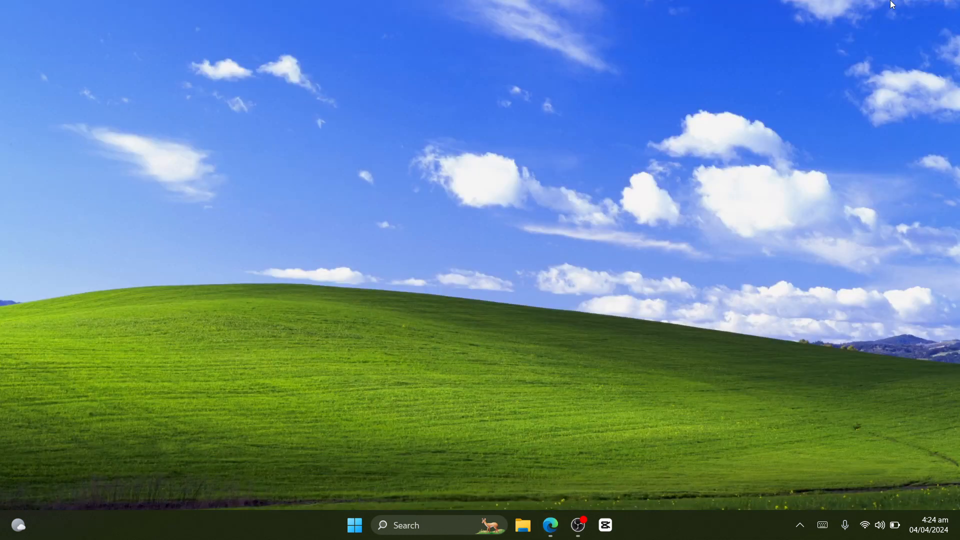
mouse_move(677, 136)
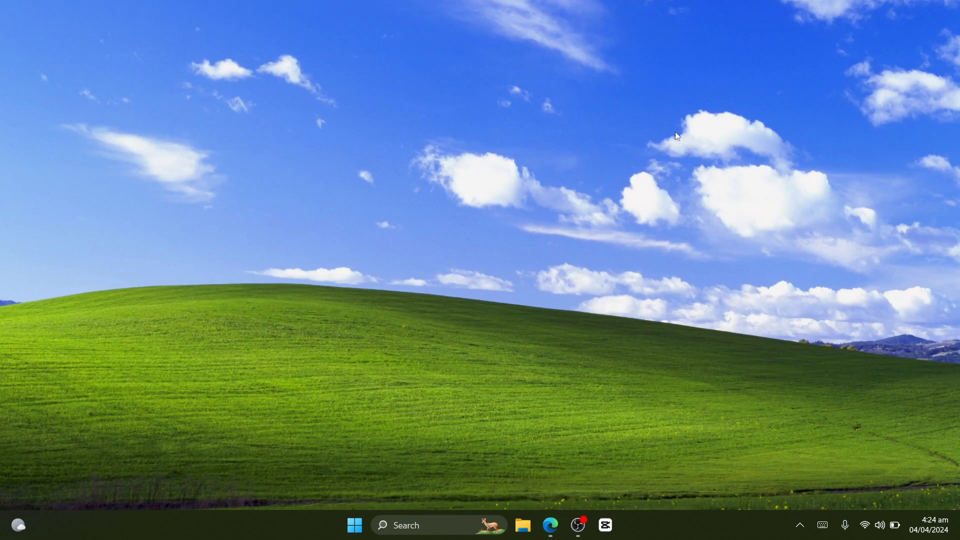